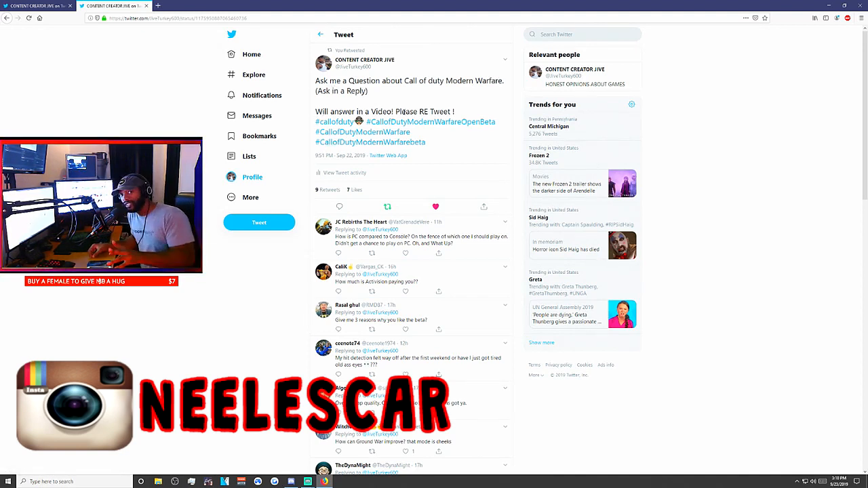
Step: Scroll through the Call of Duty question tweet's replies to the final More replies entry
scroll(down, 3)
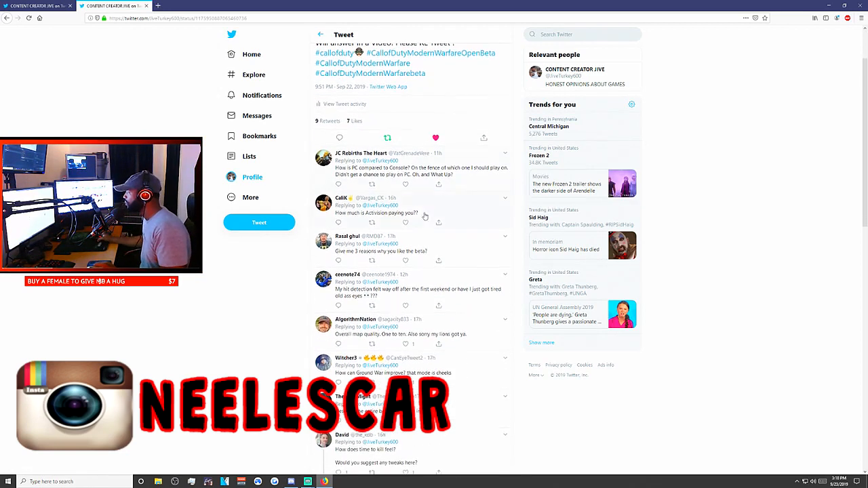
scroll(down, 3)
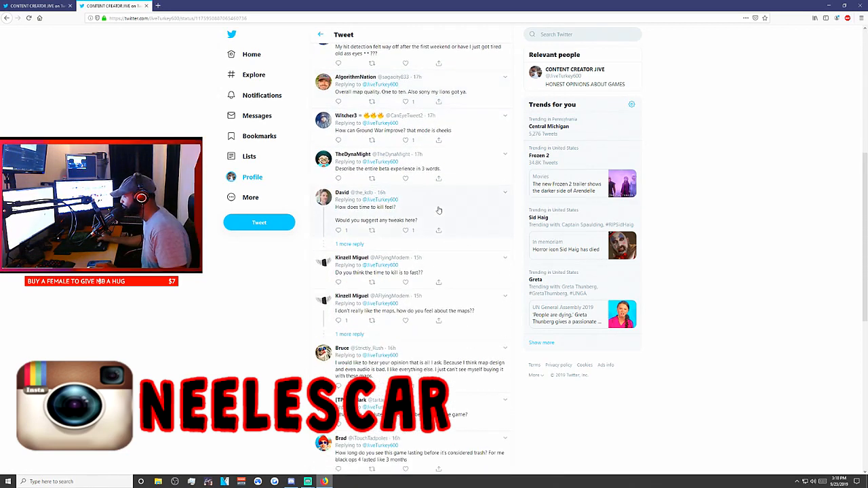
scroll(down, 3)
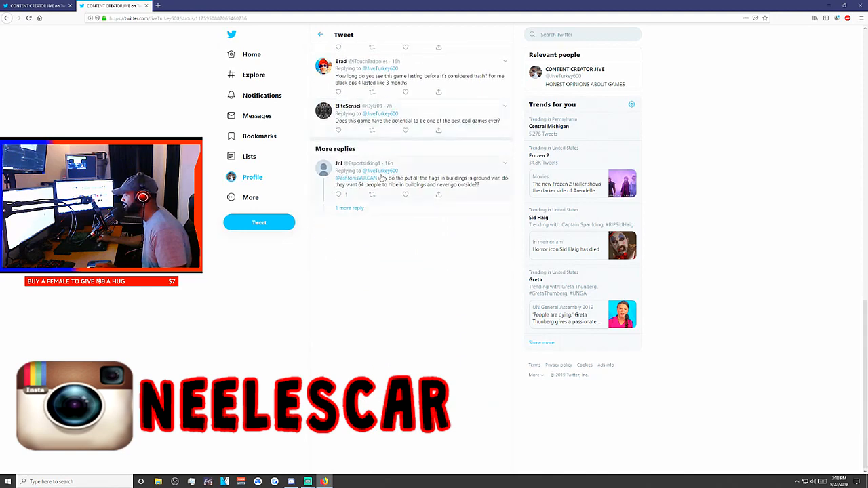
scroll(up, 3)
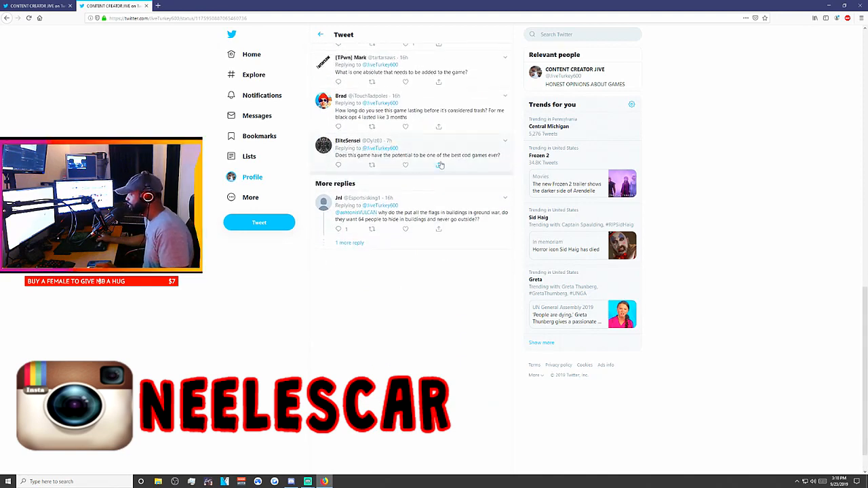
scroll(up, 3)
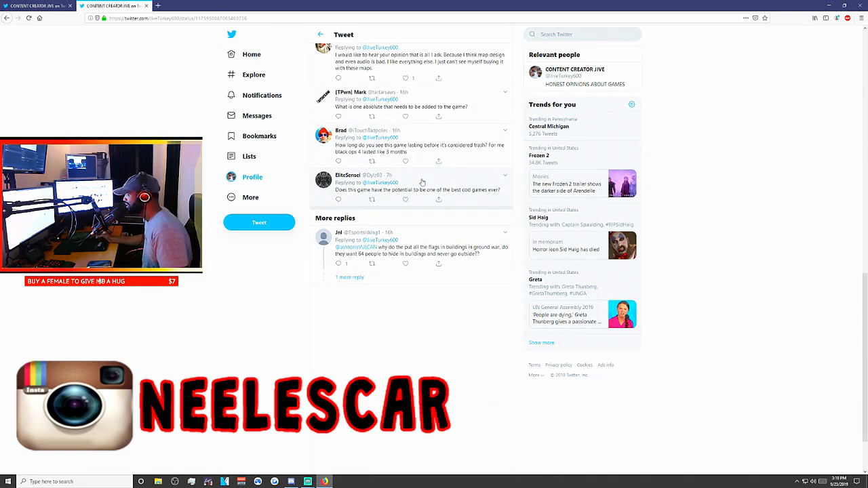
scroll(up, 3)
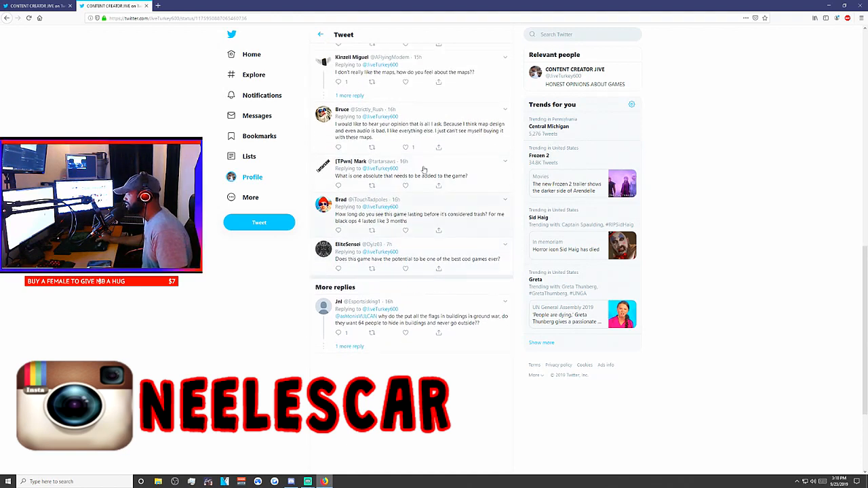
mouse_move(420, 285)
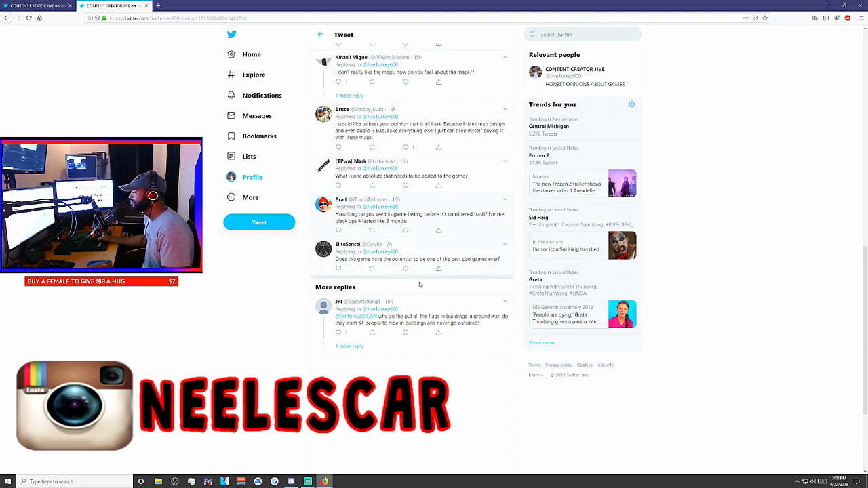
mouse_move(450, 263)
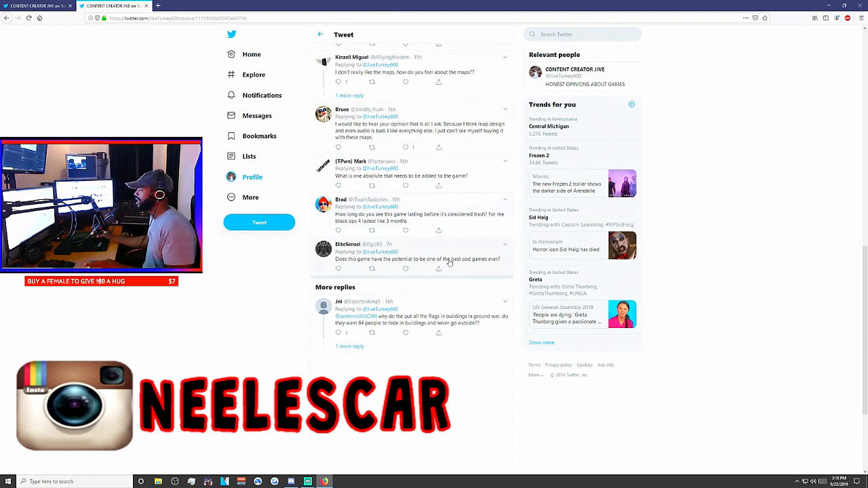
click(405, 269)
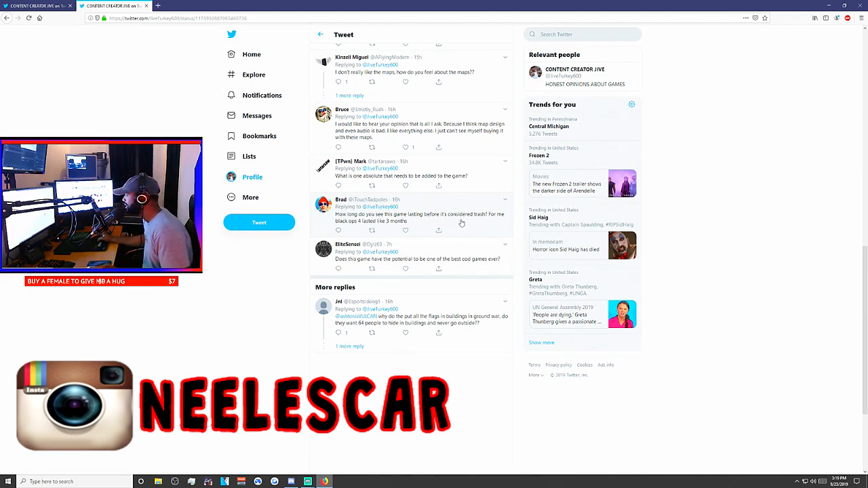
mouse_move(487, 220)
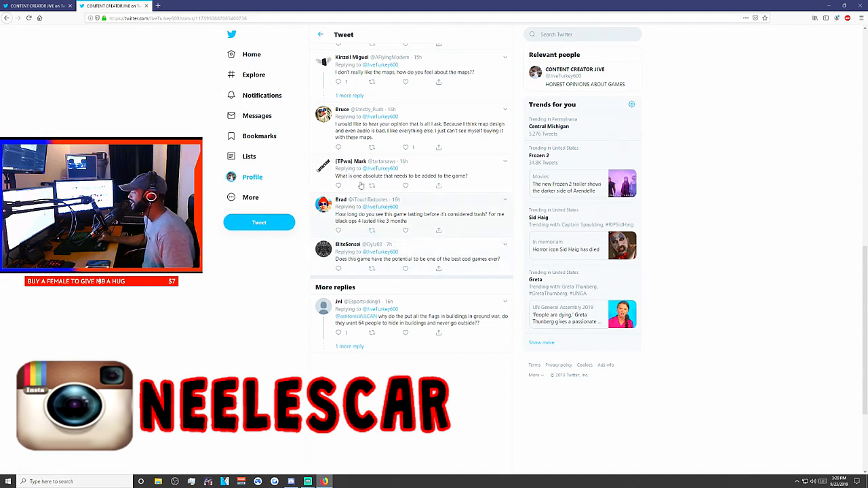
scroll(up, 3)
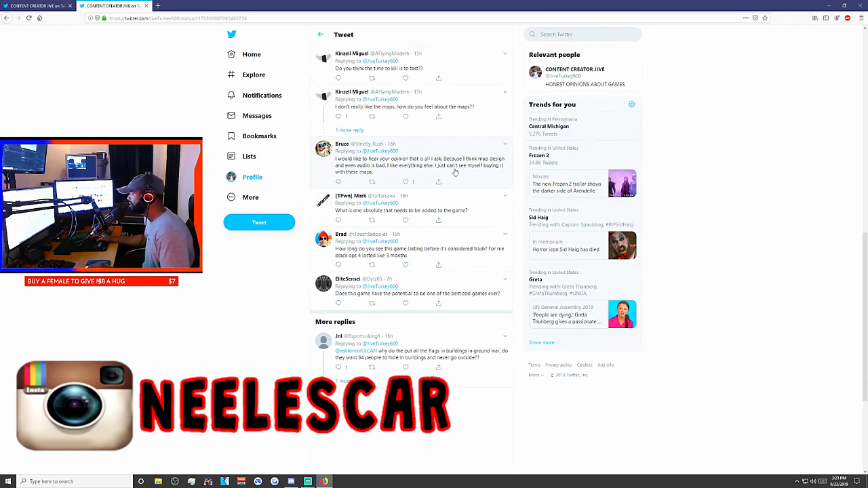
mouse_move(353, 171)
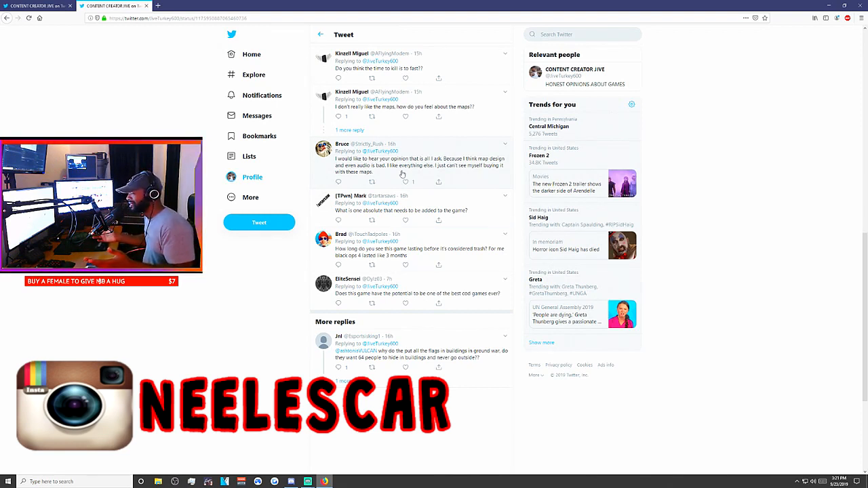
mouse_move(378, 133)
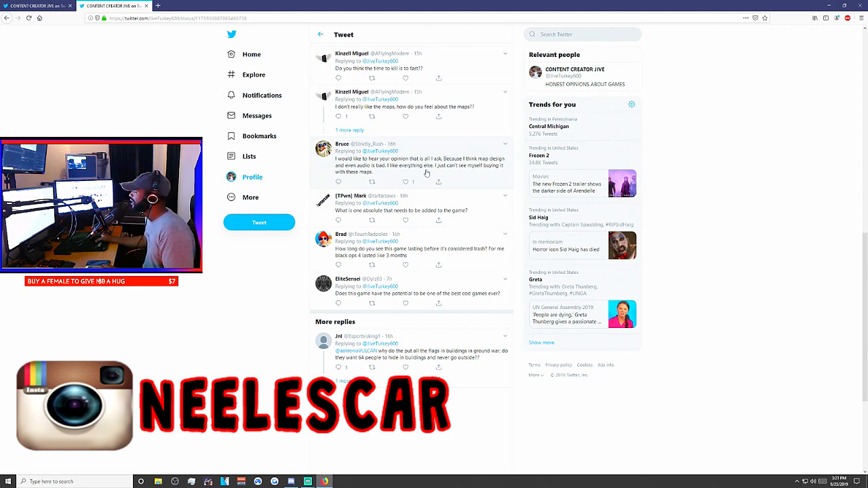
scroll(up, 3)
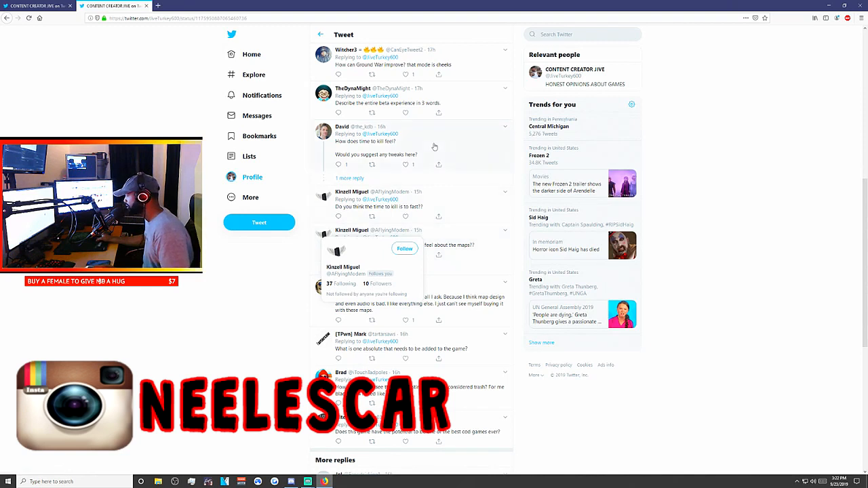
mouse_move(266, 246)
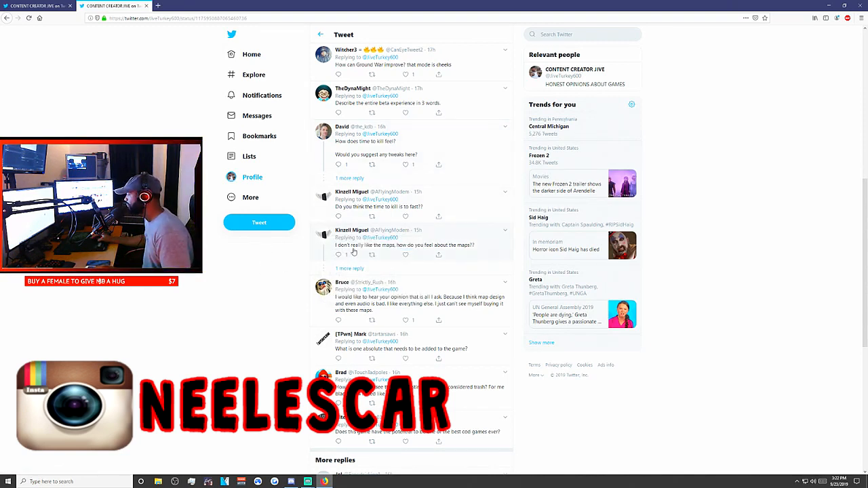
mouse_move(379, 251)
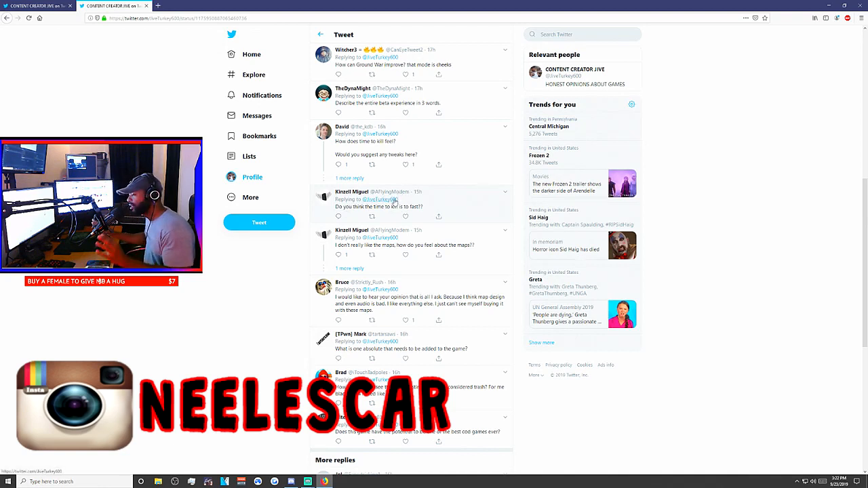
mouse_move(381, 199)
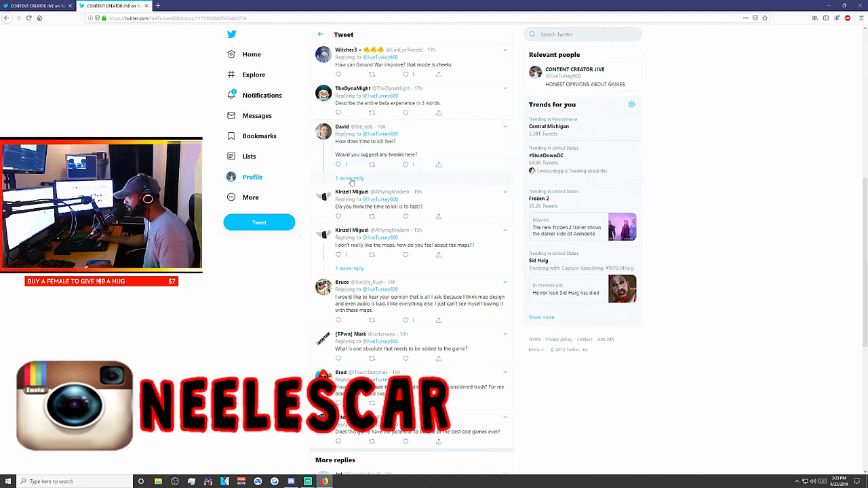
Step: Show the 1 more reply under the time-to-kill question and scroll up to the beta replies
click(350, 178)
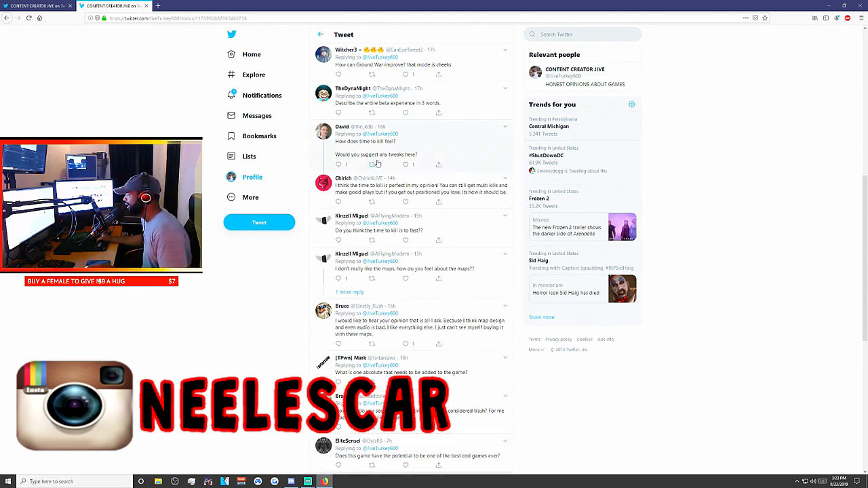
scroll(up, 3)
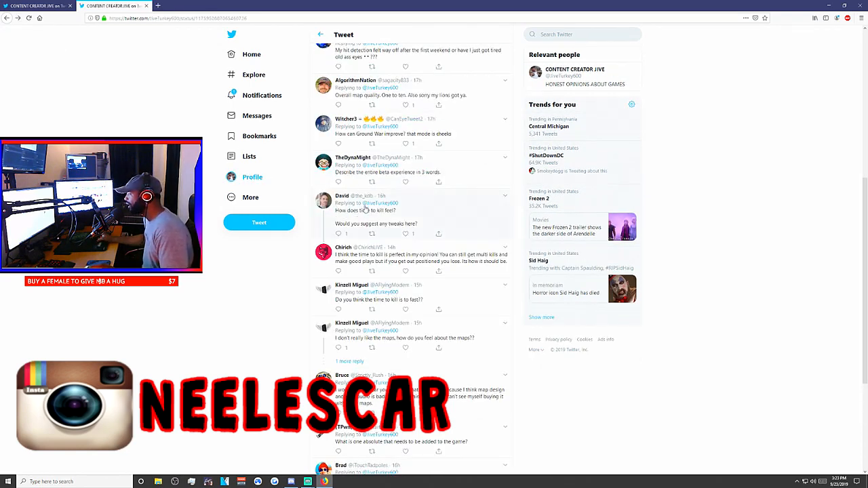
scroll(up, 3)
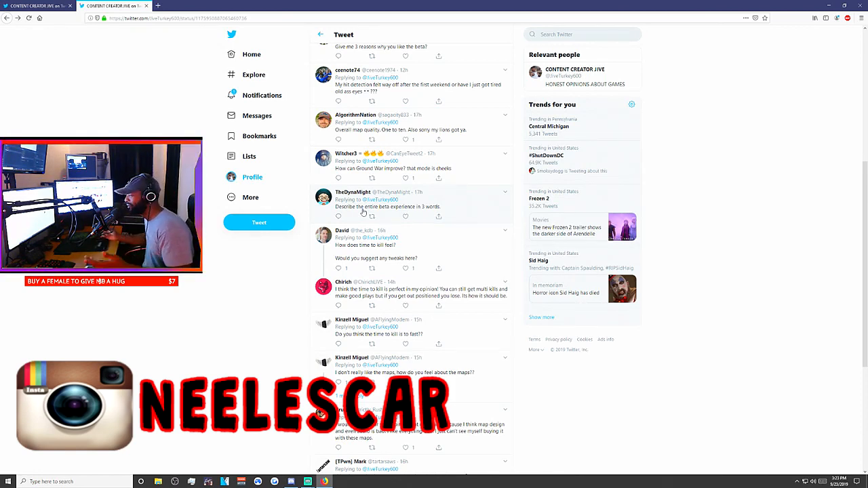
scroll(up, 3)
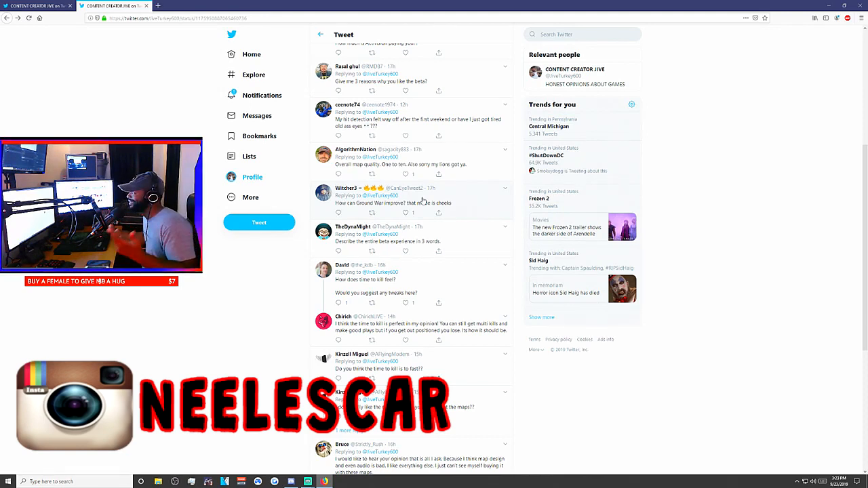
scroll(up, 3)
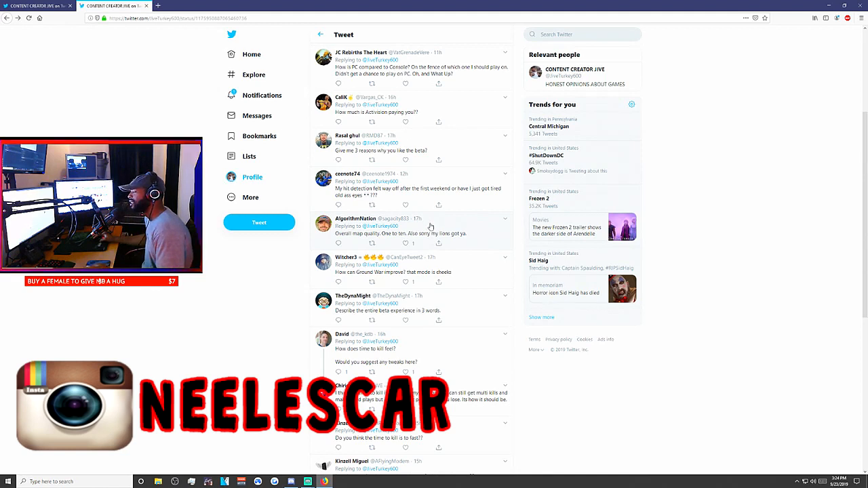
mouse_move(428, 223)
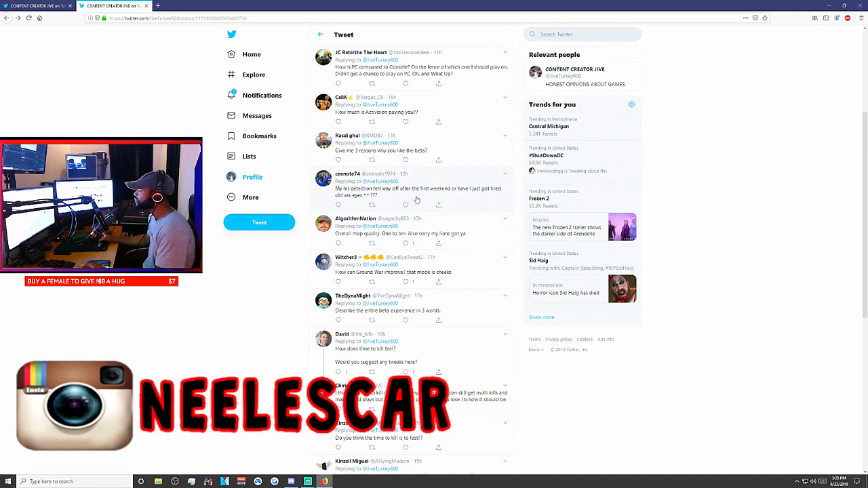
Step: Scroll up to the original Call of Duty tweet, then view the red-dots minimap poll thread
scroll(up, 3)
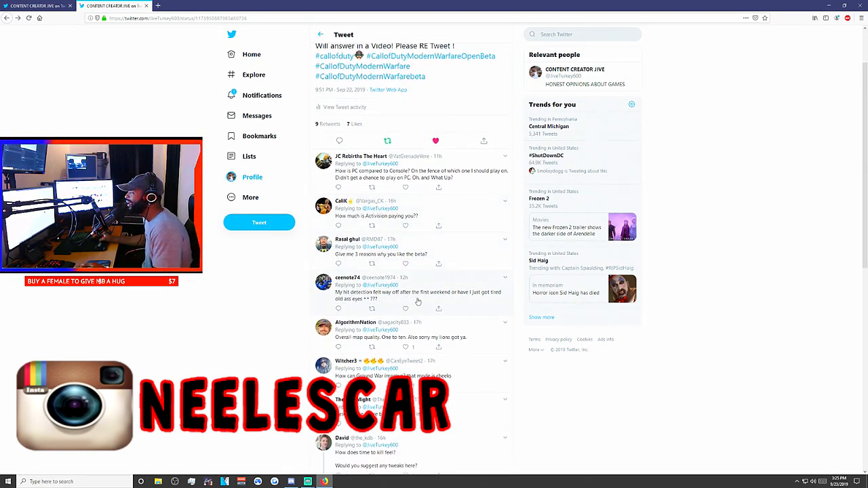
mouse_move(468, 299)
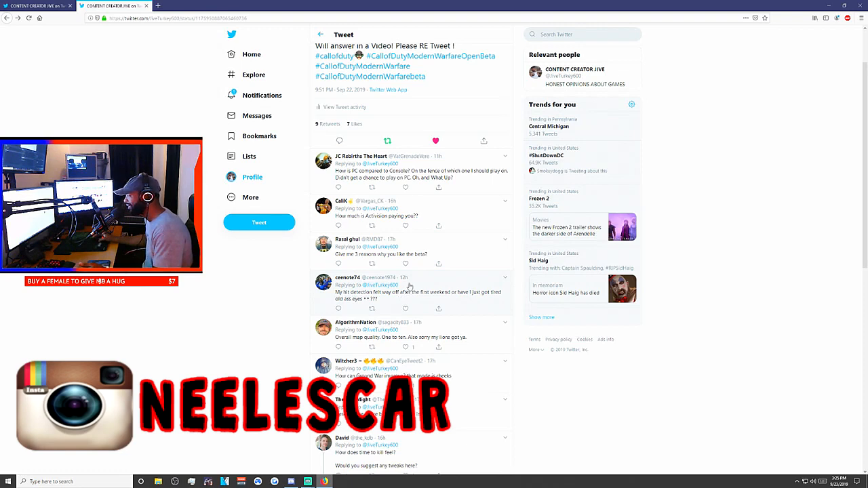
scroll(up, 3)
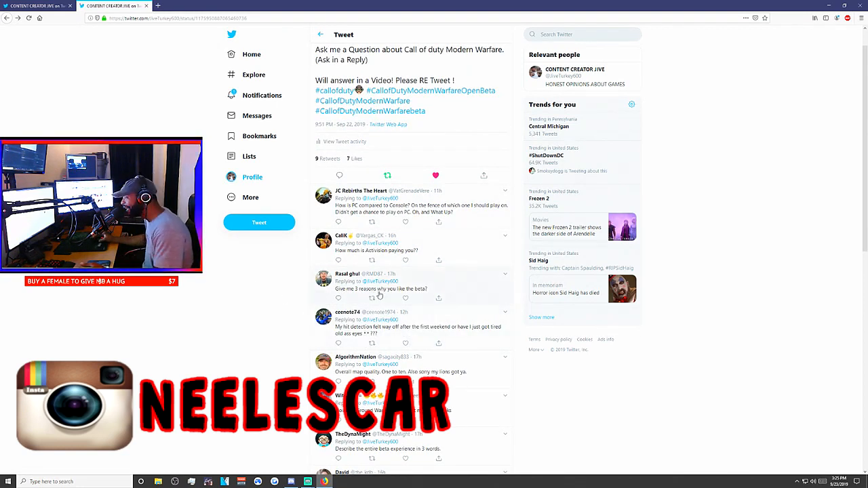
mouse_move(381, 296)
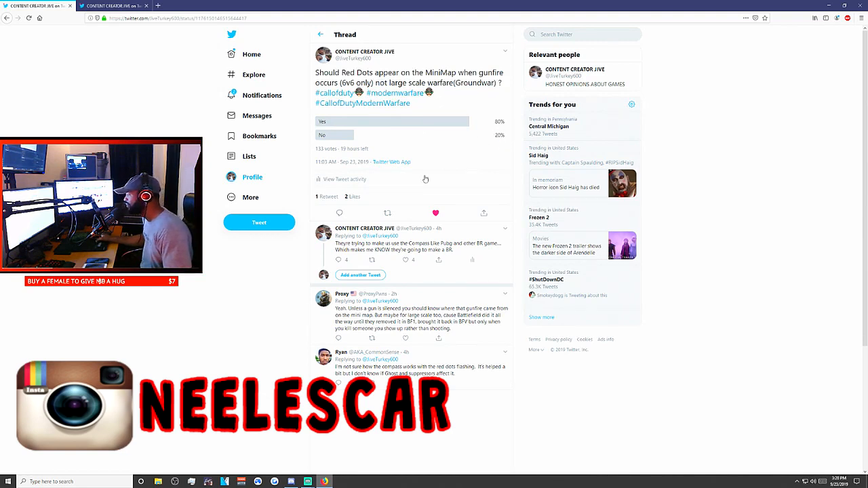
scroll(down, 3)
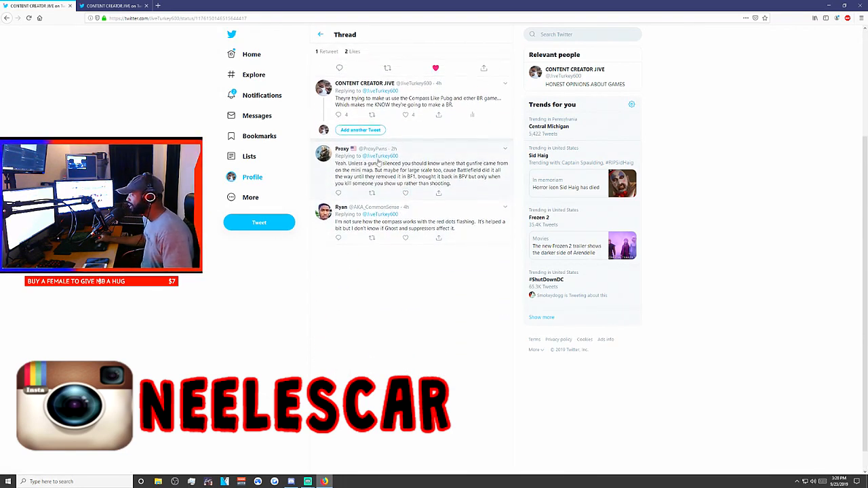
scroll(up, 3)
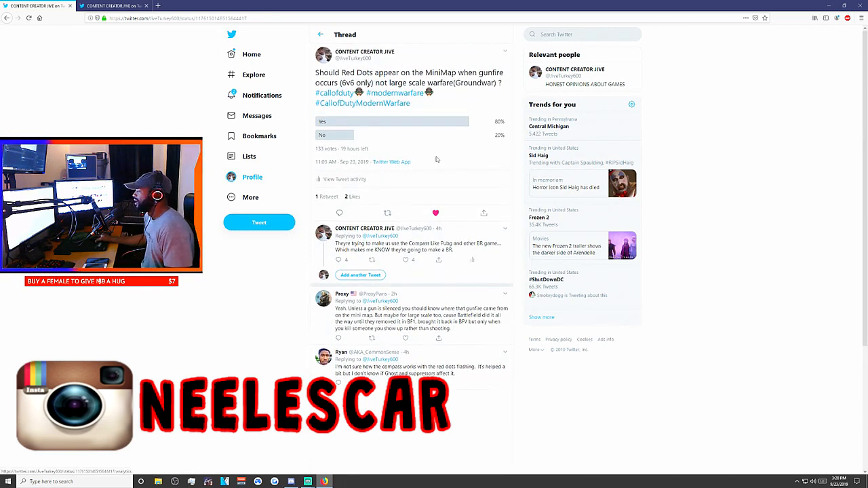